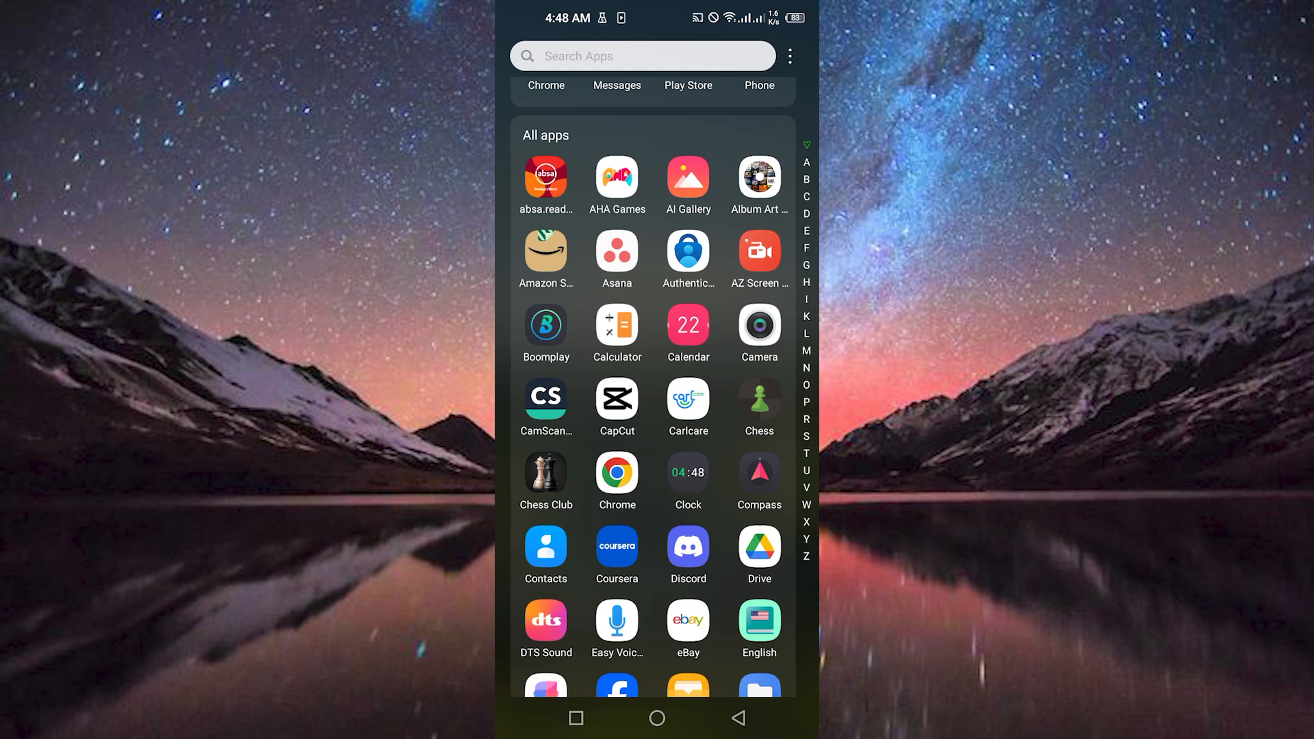
Launch the Chess app and reach its More menu of extra sections.
scroll("down", 3)
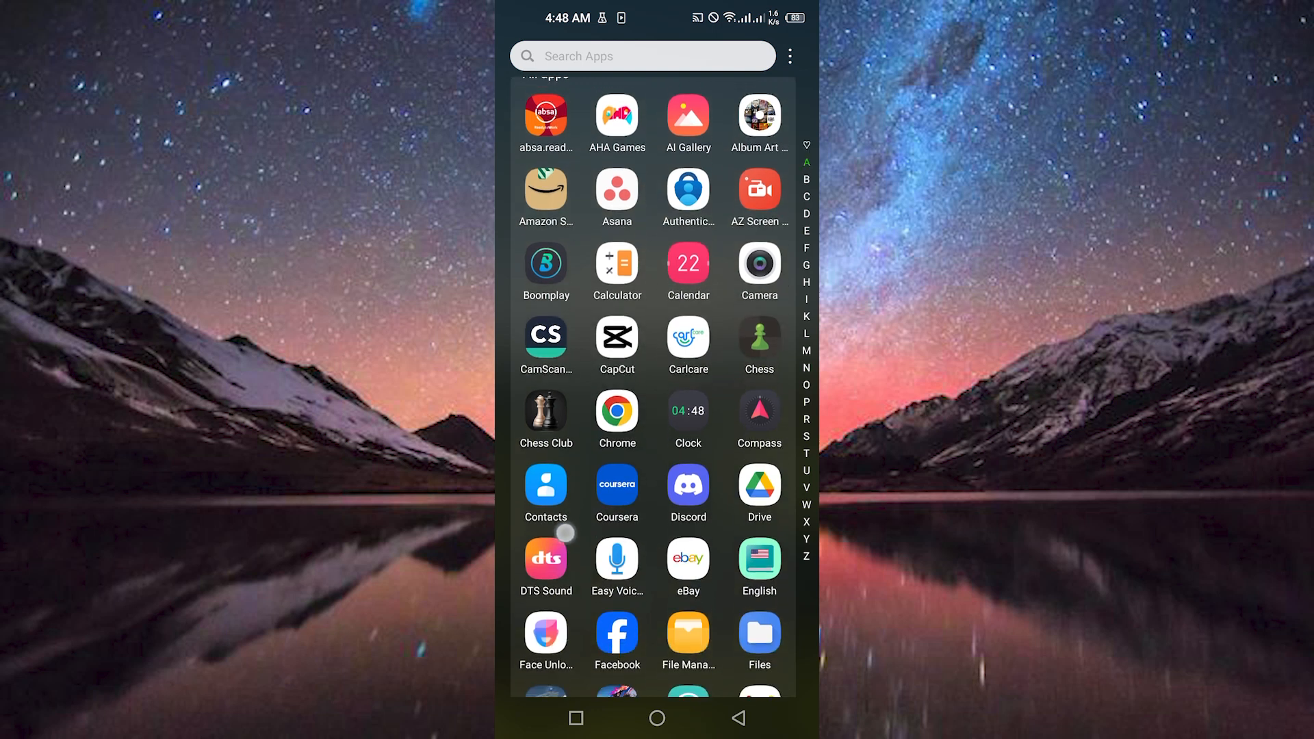
scroll("down", 3)
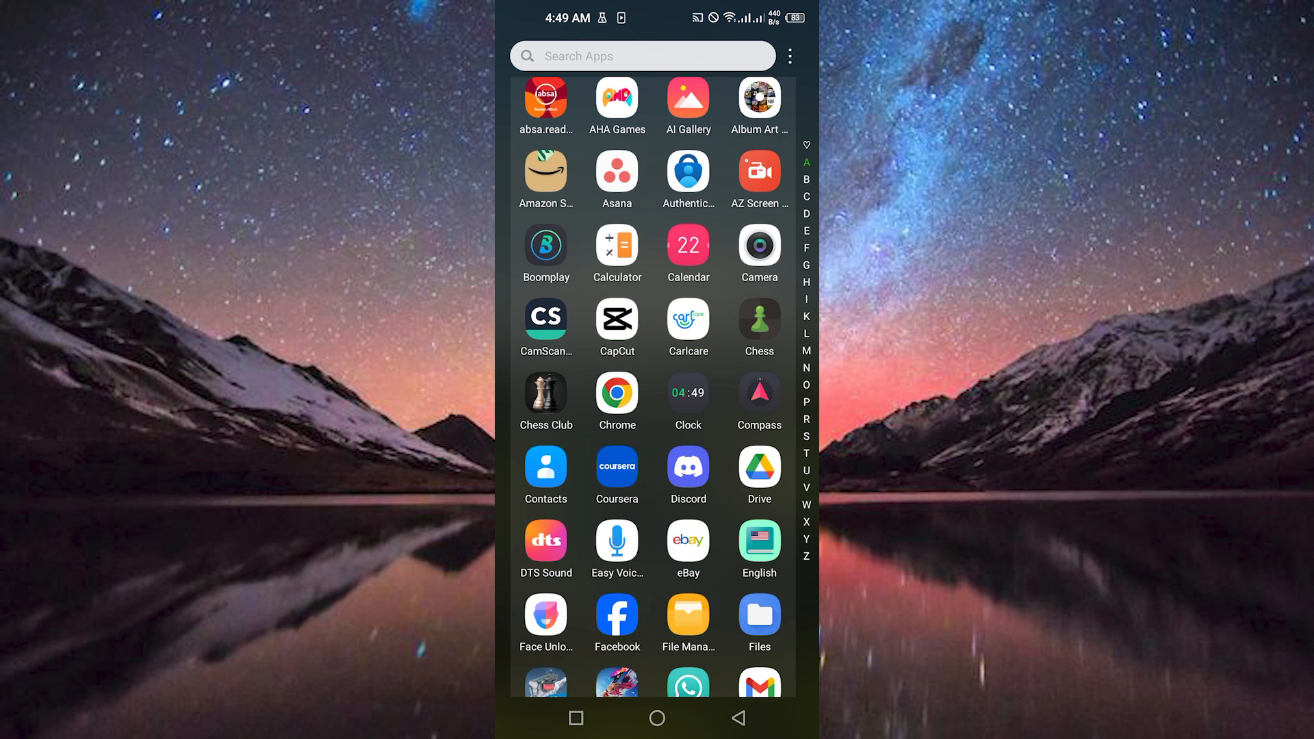
left_click(758, 319)
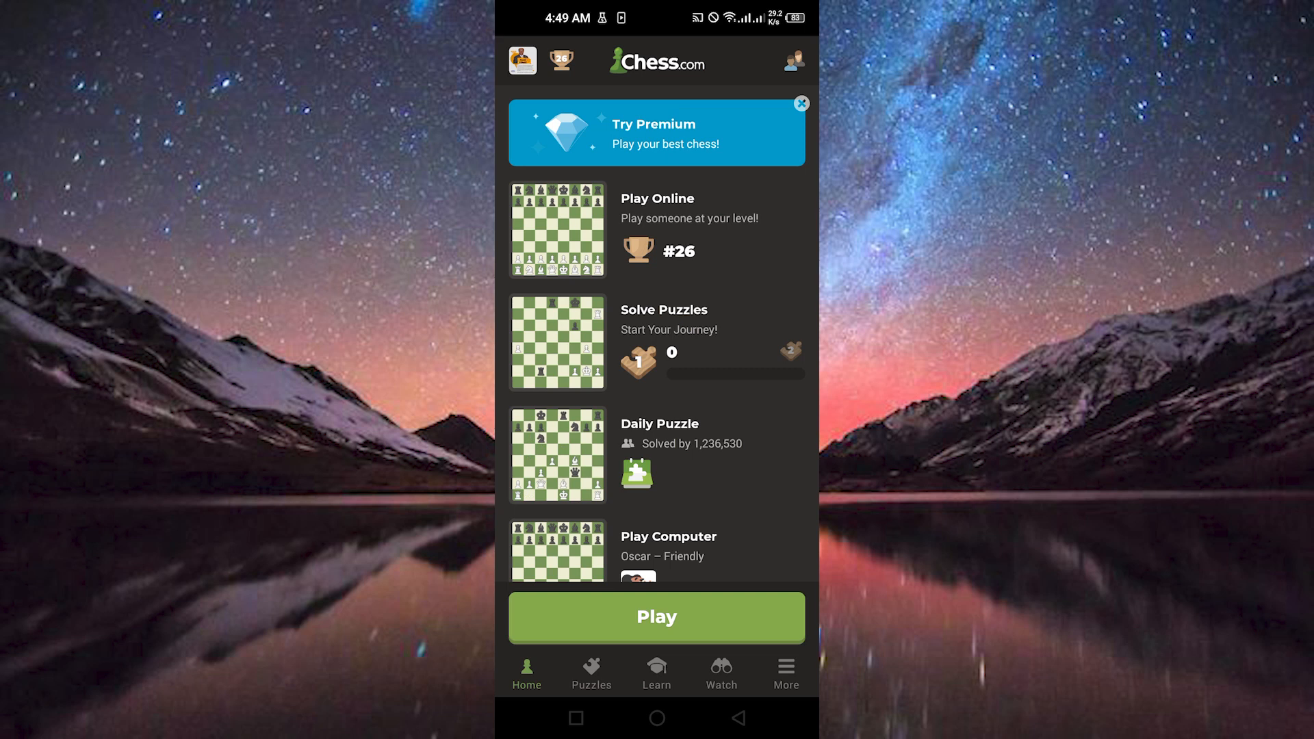
left_click(786, 668)
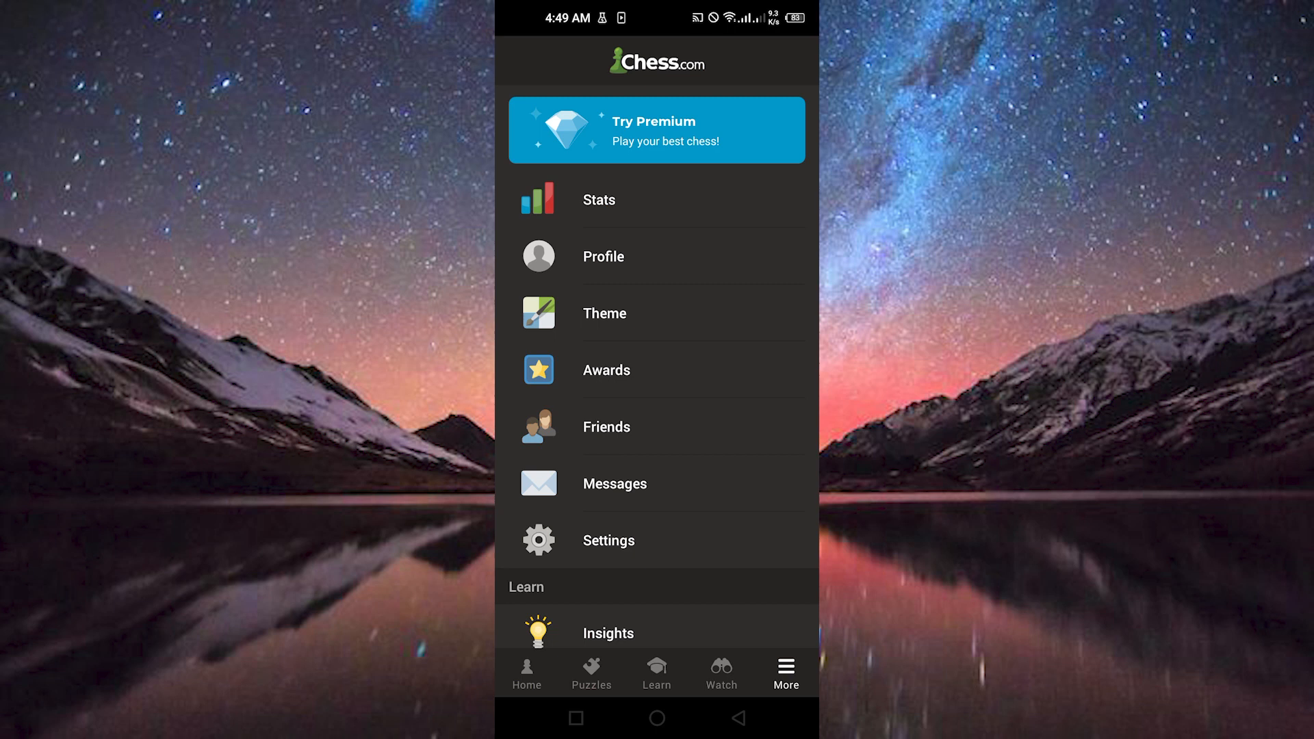
Go into Settings and choose the Play preferences for chat, rating limits and challenges.
left_click(608, 541)
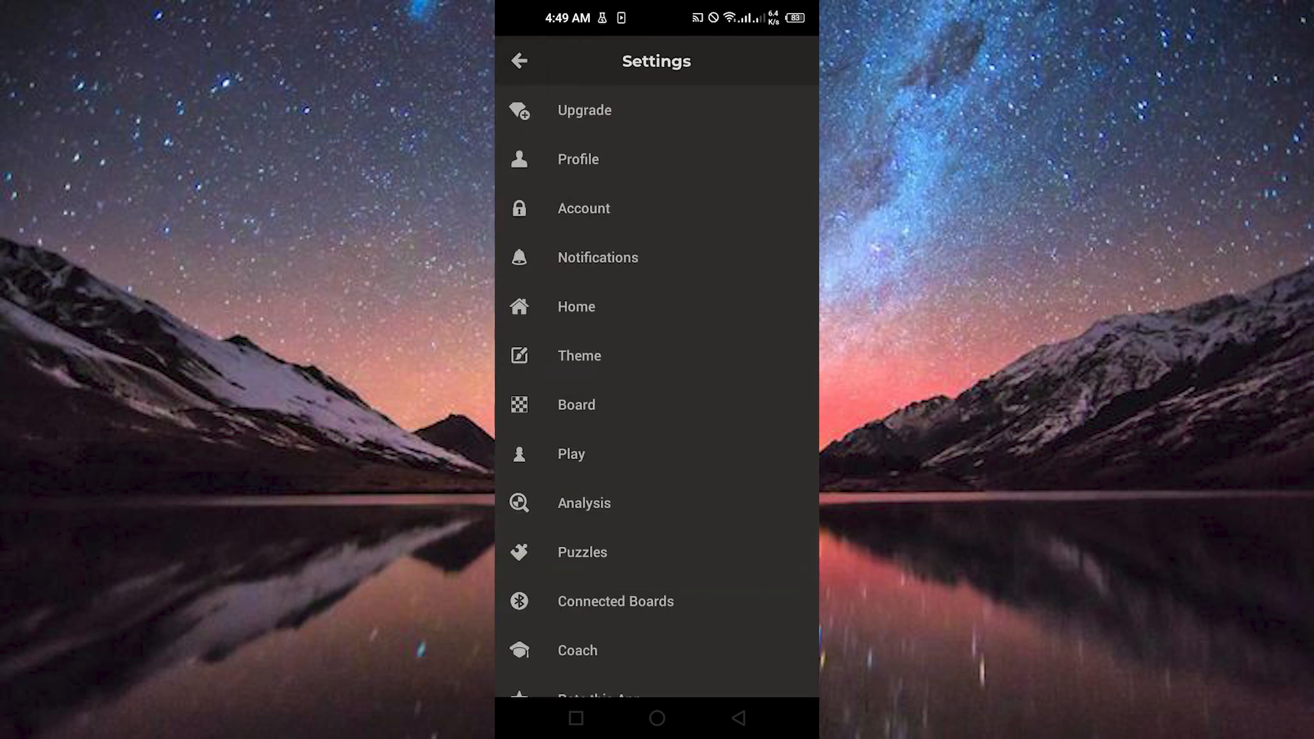
scroll("down", 3)
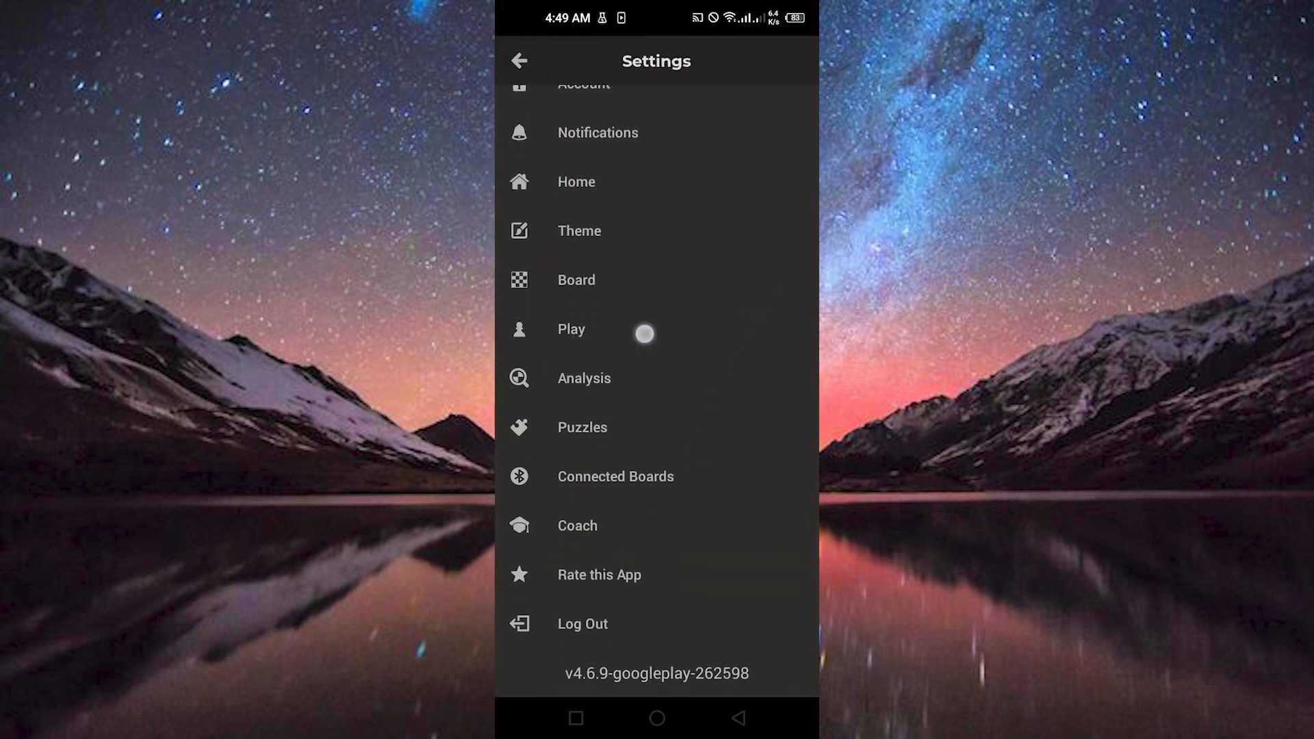
left_click(571, 329)
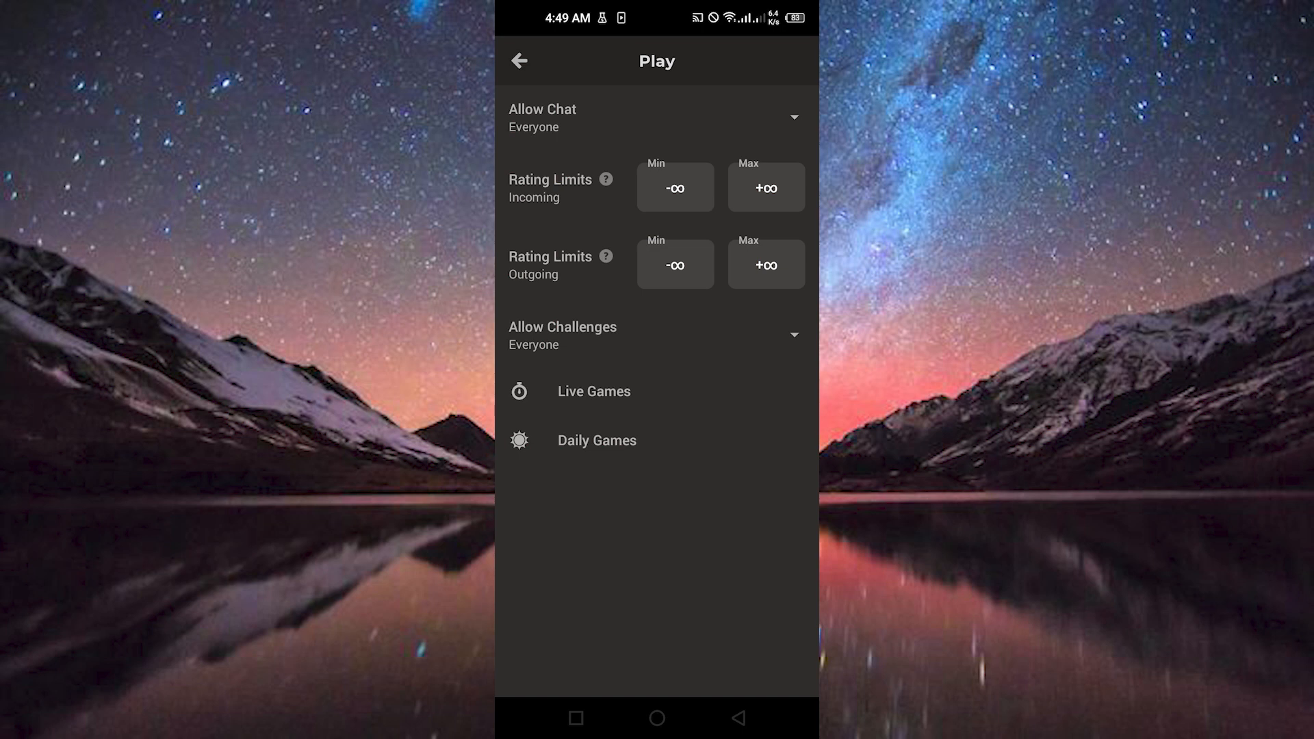
Set the Live Games Premove option to Multiple.
left_click(594, 392)
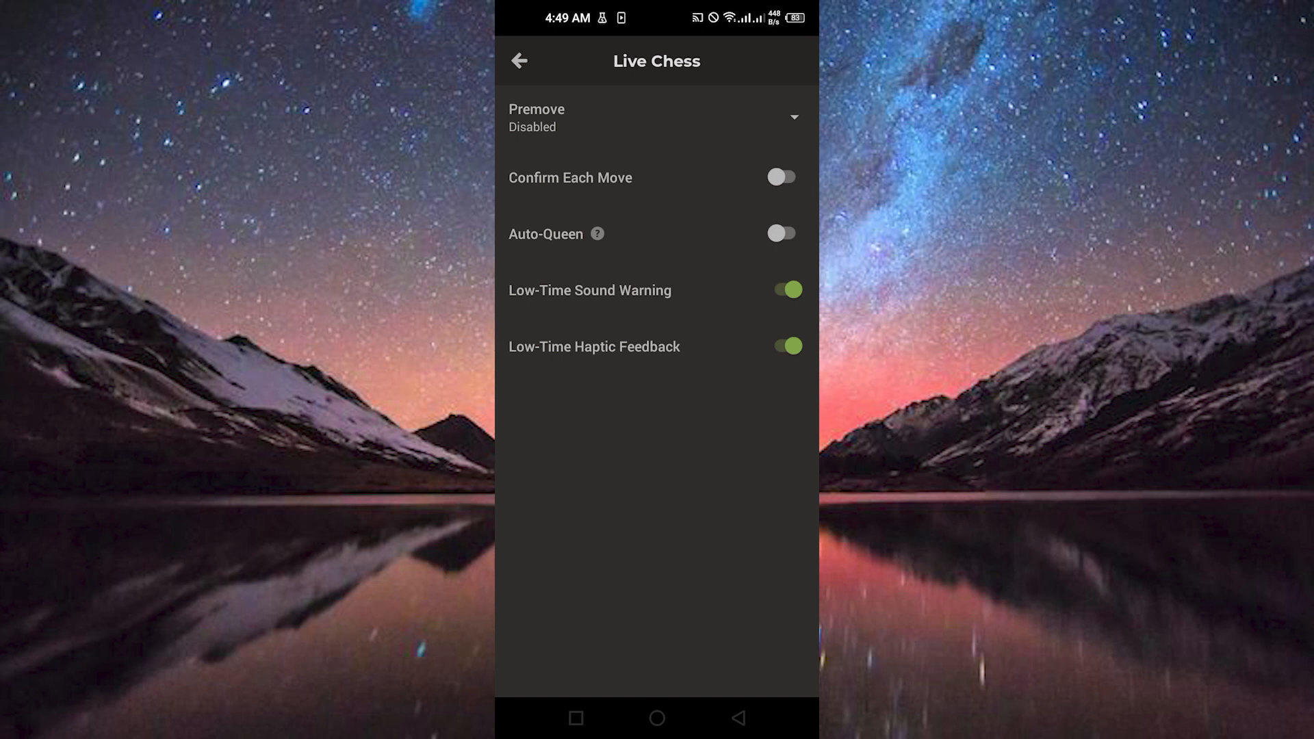
left_click(656, 118)
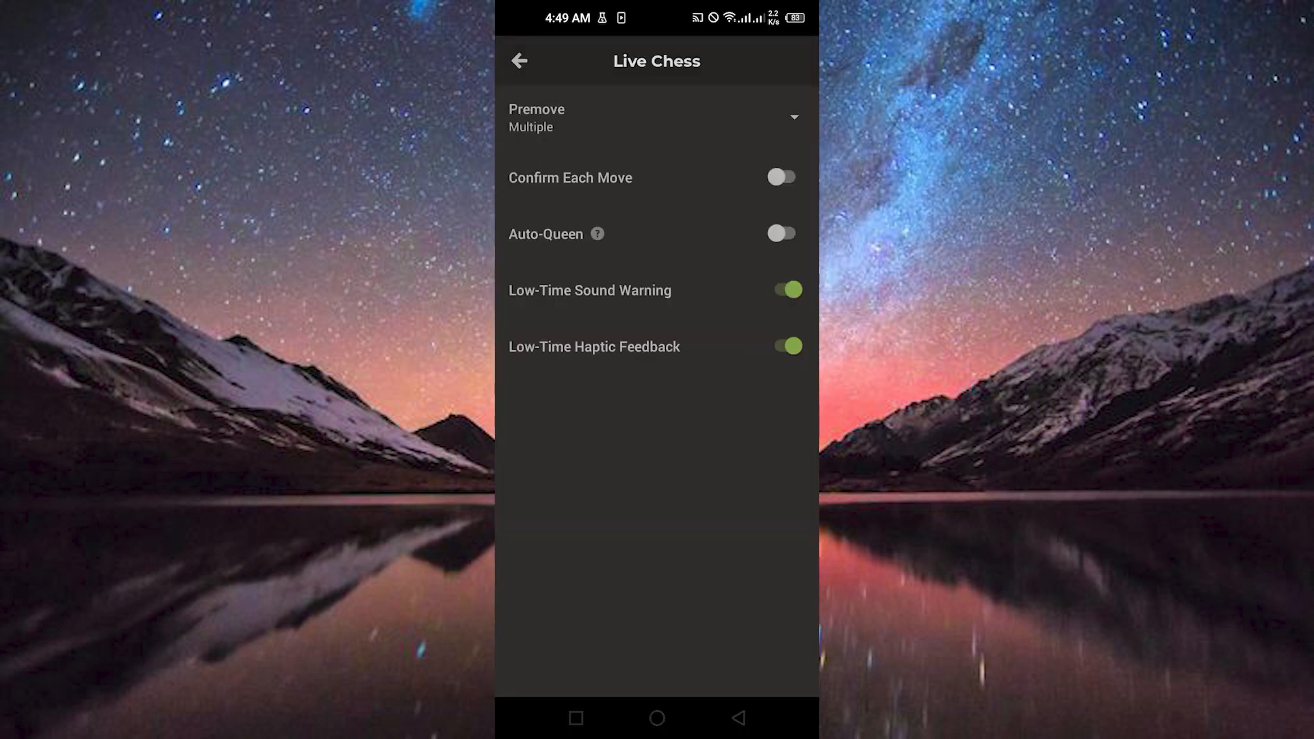
Start a 10-minute live game and select a pawn to queue a premove.
left_click(523, 62)
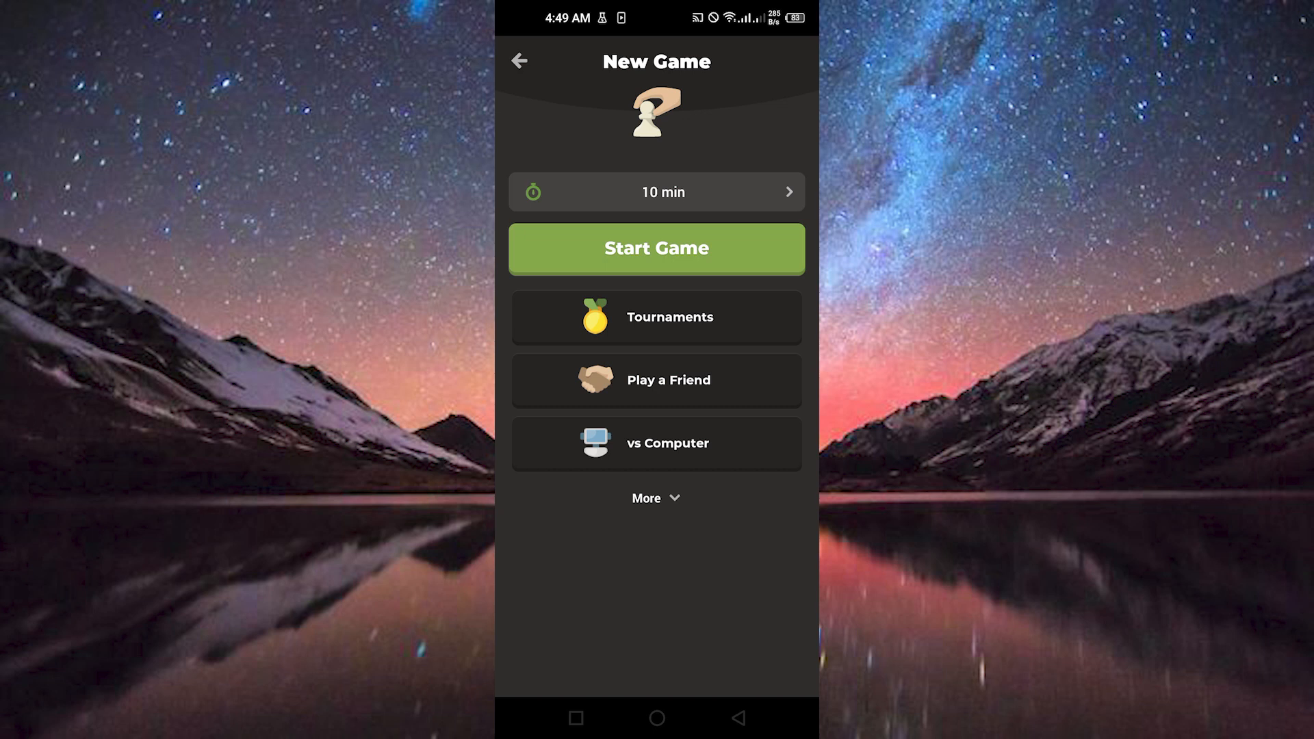
left_click(657, 247)
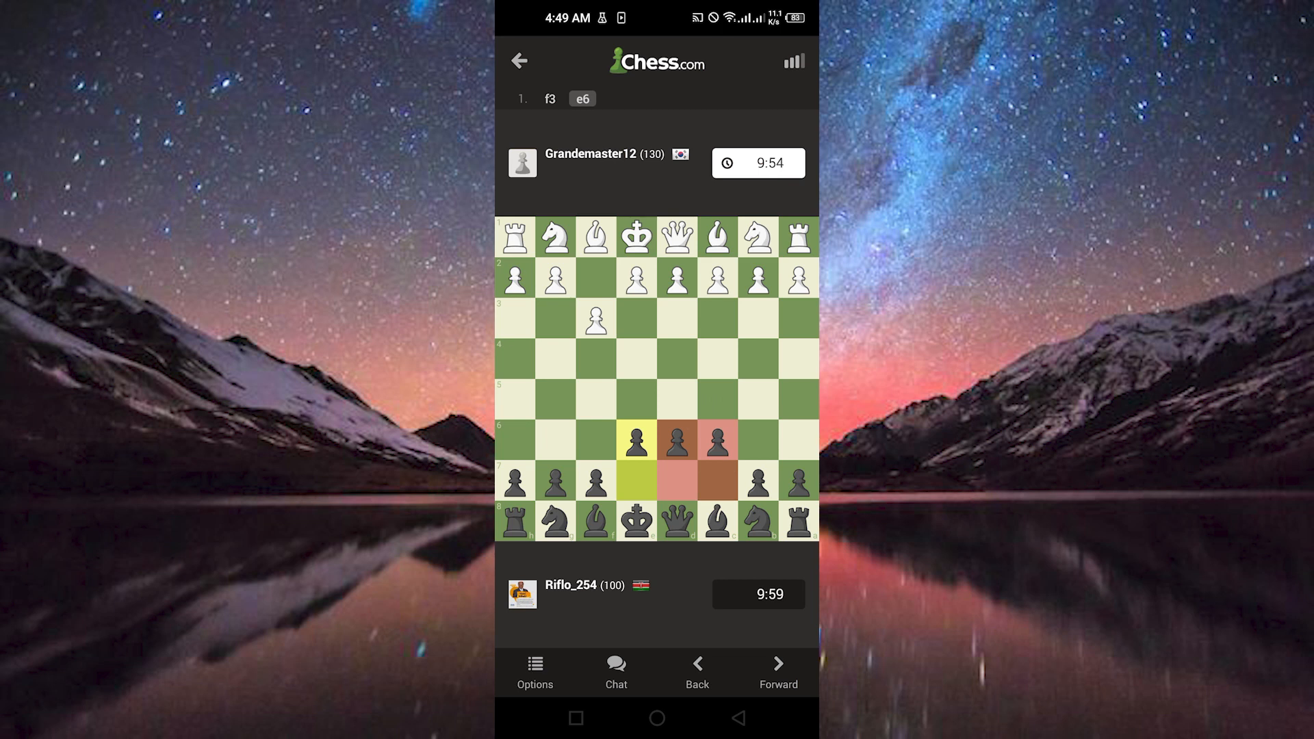
left_click(757, 479)
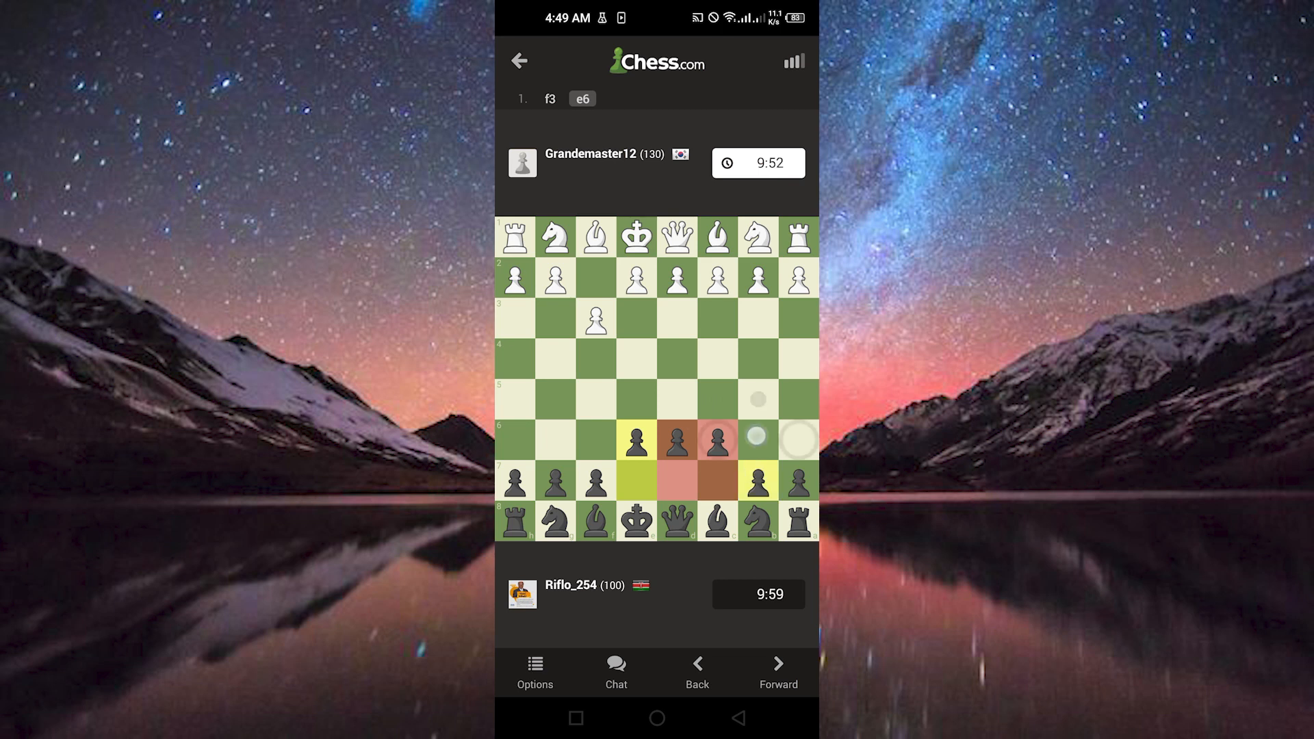